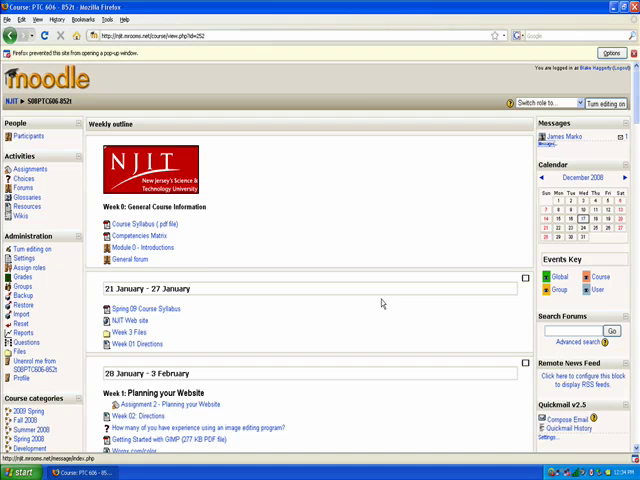
mouse_move(514, 152)
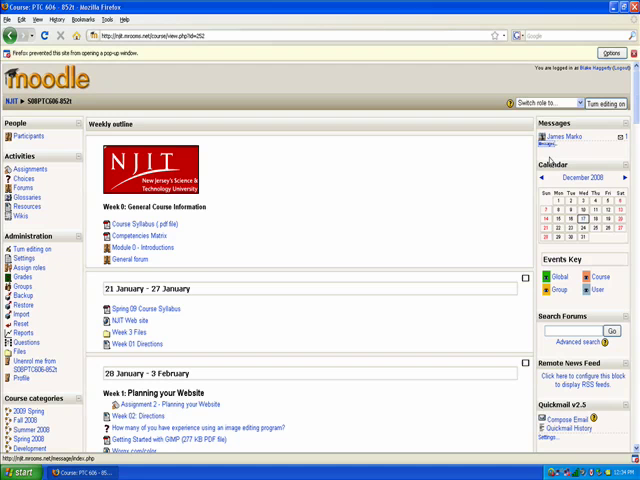
mouse_move(612, 148)
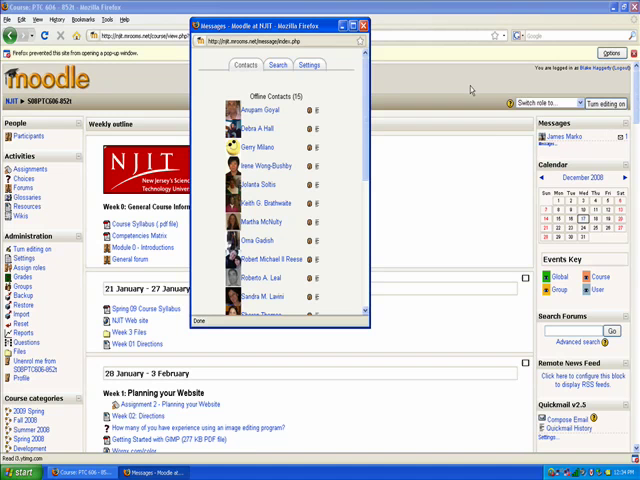
Scroll the course page down to the Messages block and its messaging link.
scroll("down", 3)
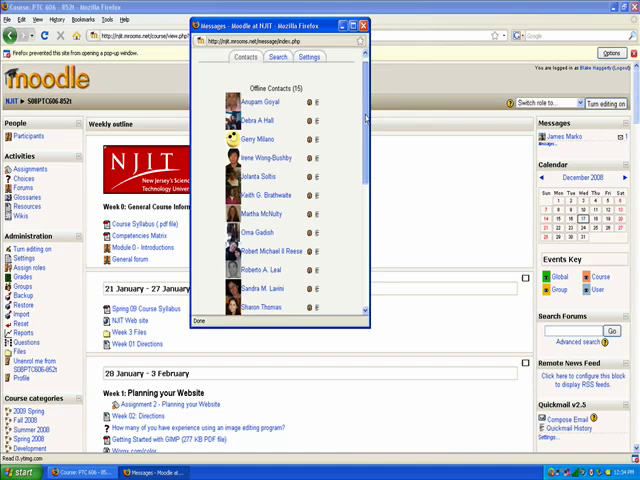
scroll("down", 3)
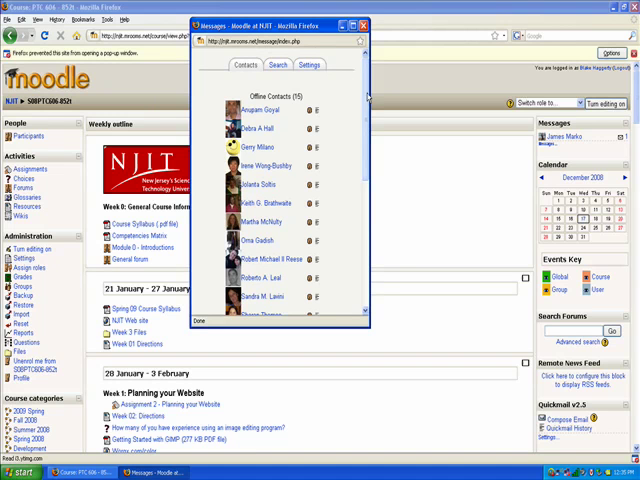
Search messaging for the surname 'reynolds' to list the four matching users.
left_click(272, 64)
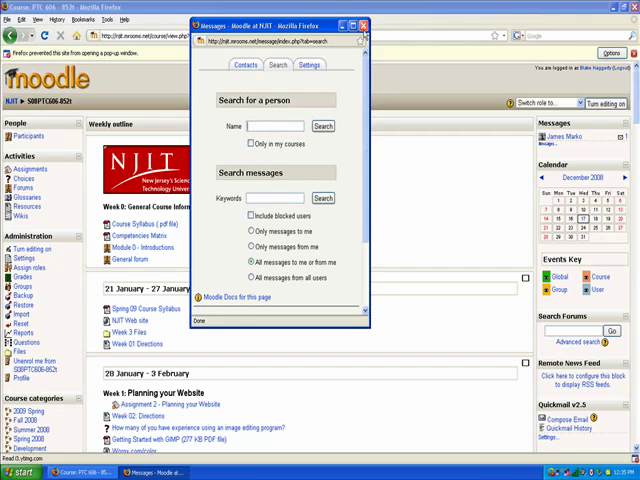
left_click(288, 126)
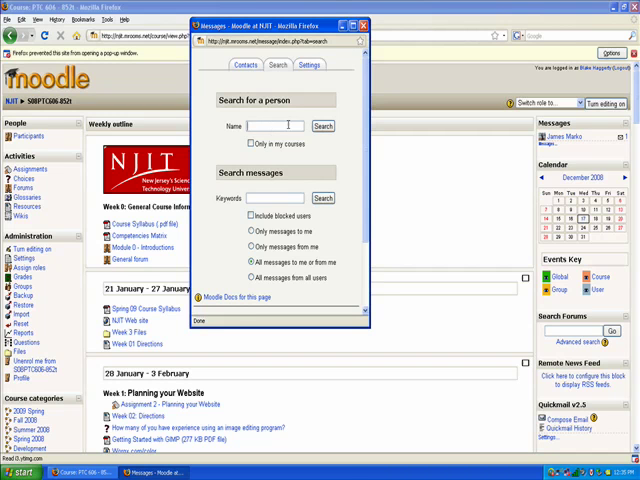
type("reynolds")
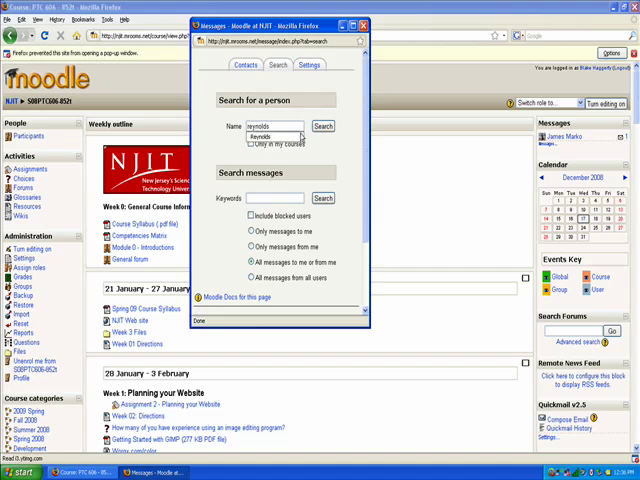
left_click(324, 126)
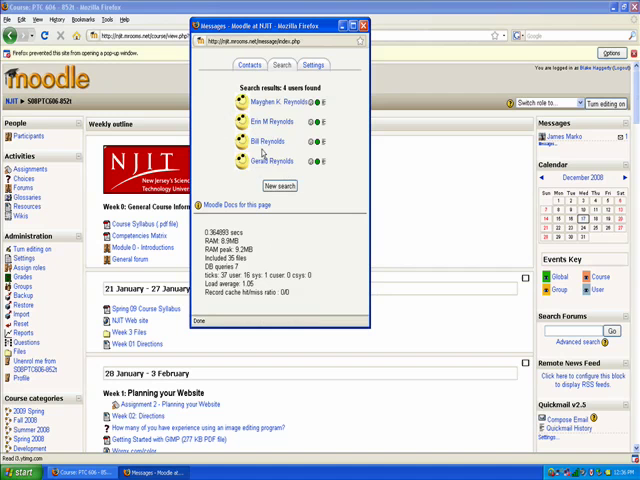
mouse_move(268, 136)
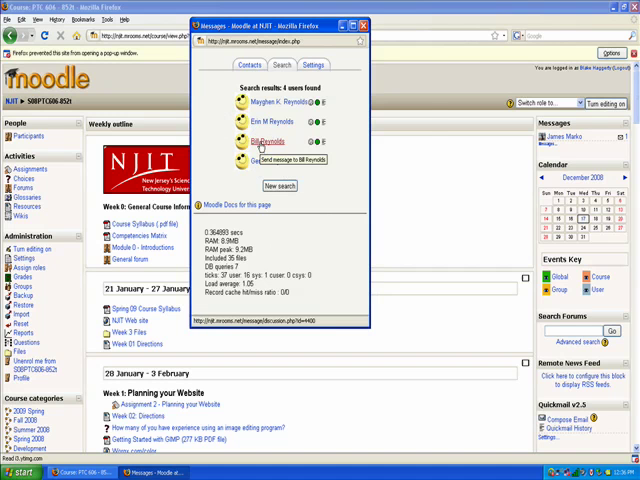
left_click(268, 140)
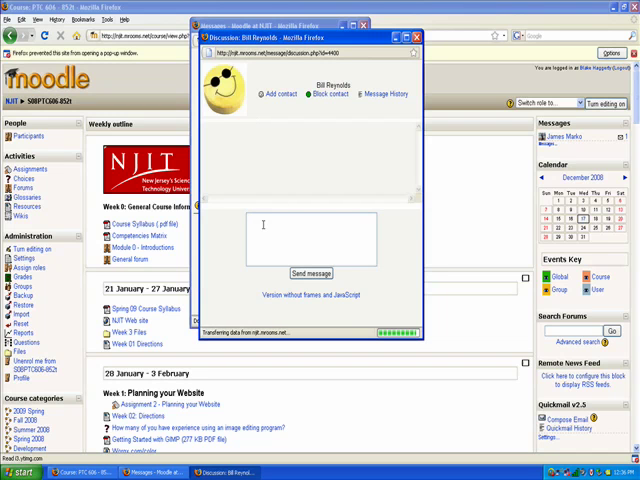
type("This is a test Message")
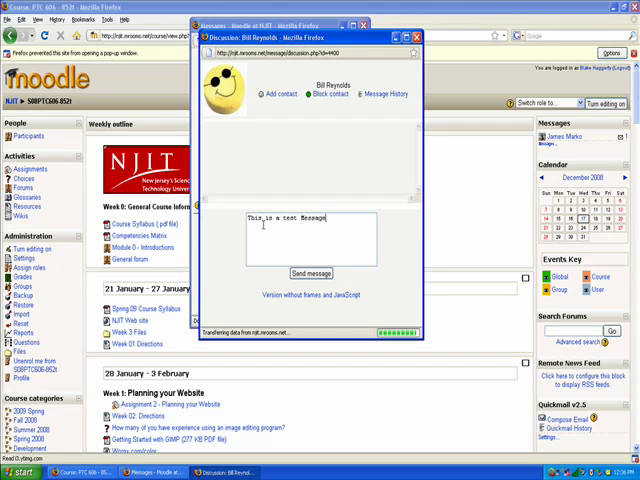
type("using Moodl")
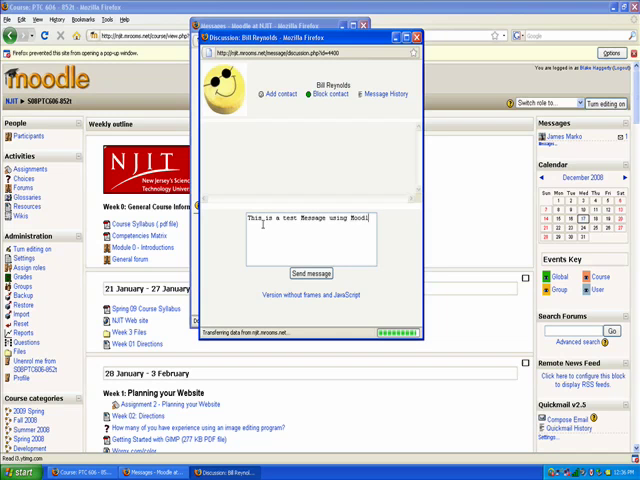
type(".")
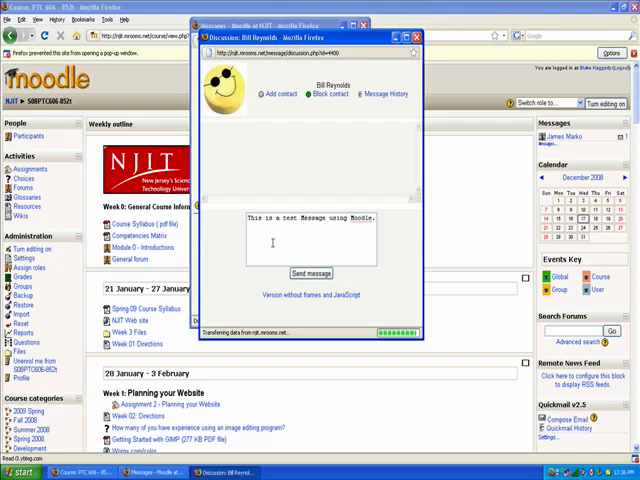
left_click(308, 272)
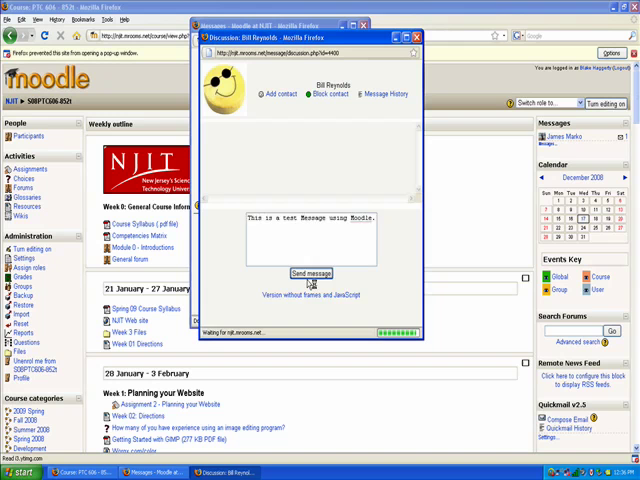
left_click(308, 272)
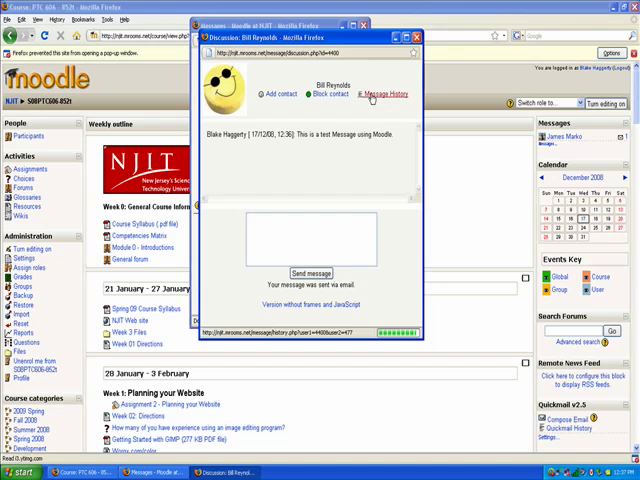
left_click(376, 96)
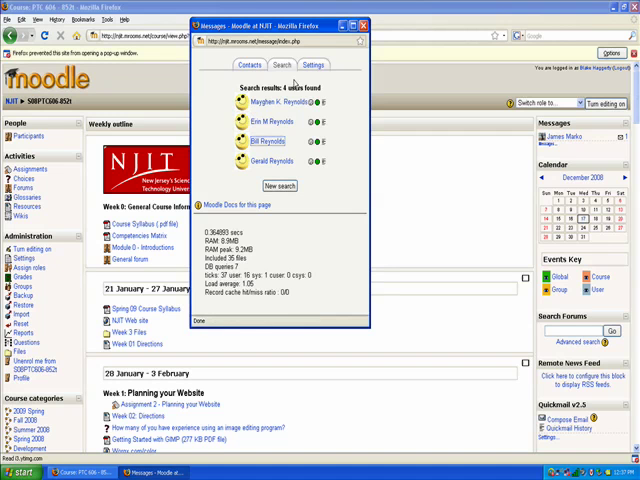
left_click(312, 64)
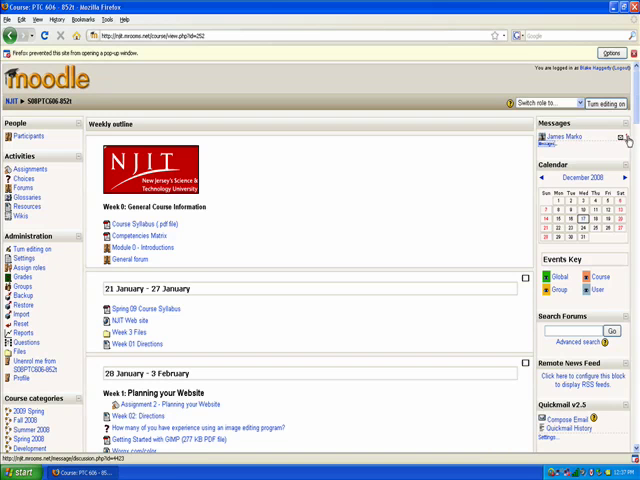
mouse_move(624, 140)
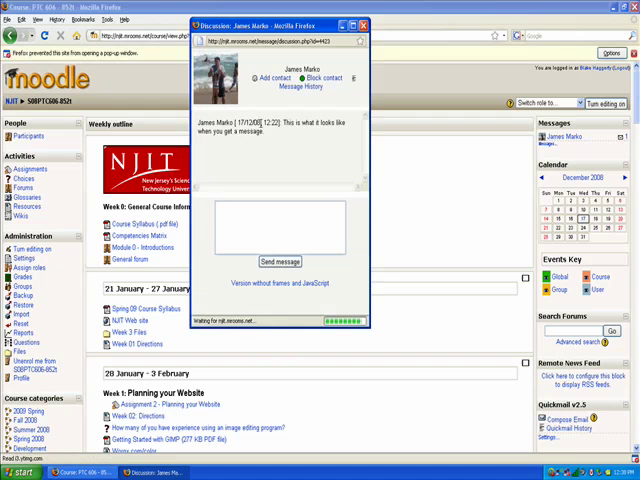
left_click(256, 224)
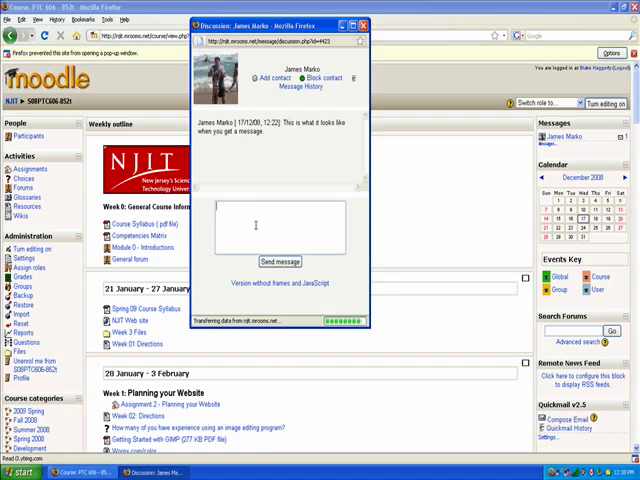